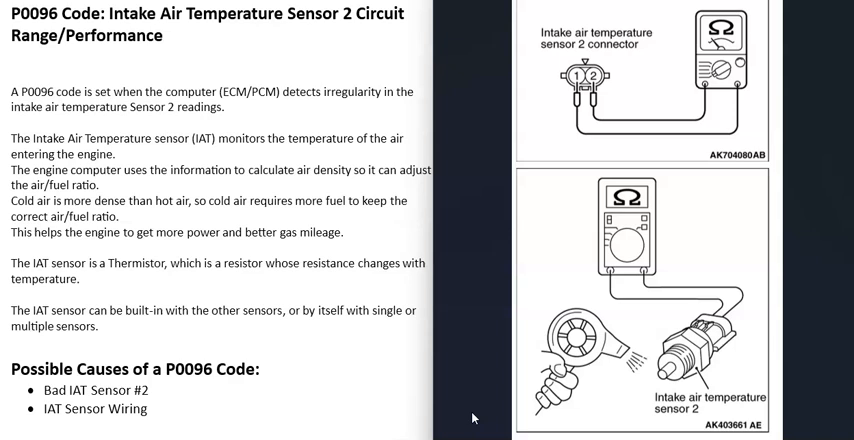
pyautogui.moveTo(692, 266)
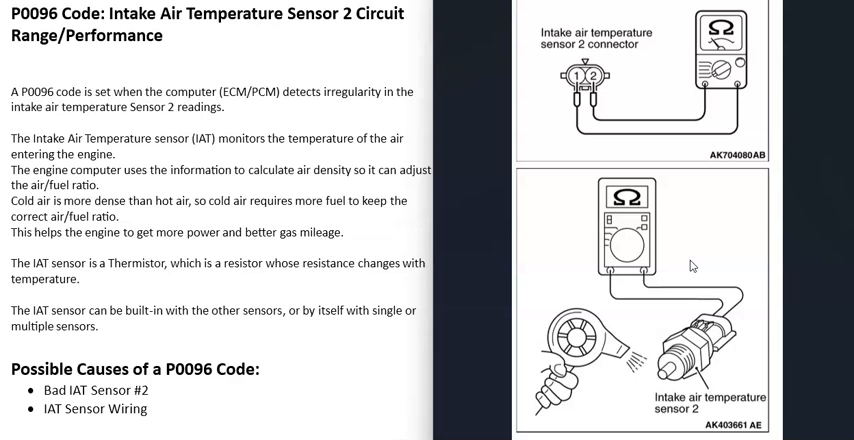